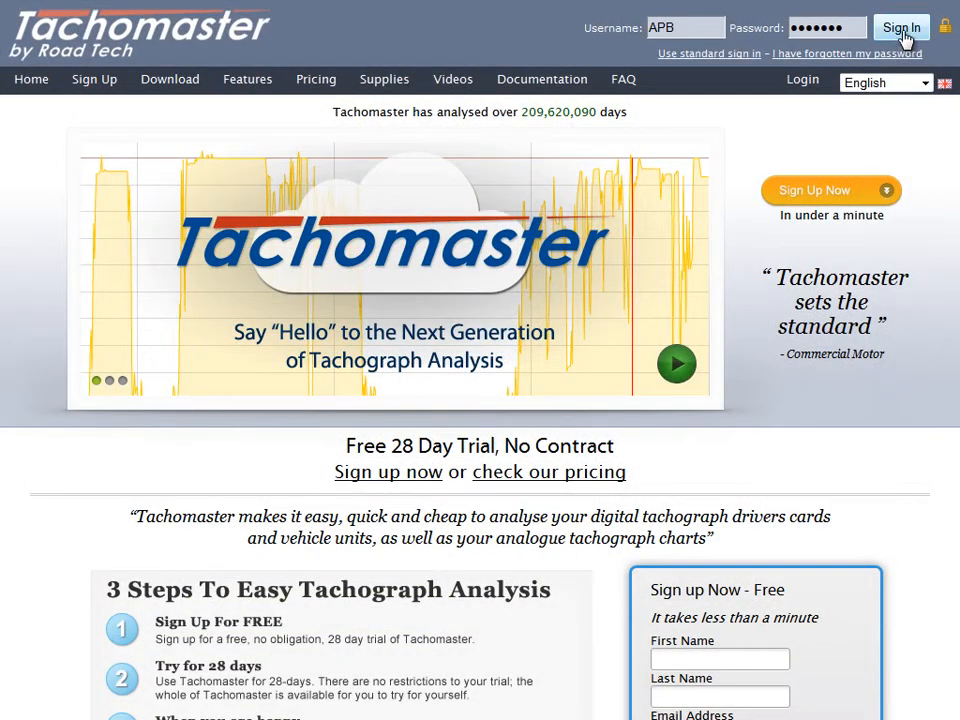
Sign in with the prefilled username and password to load the administrator dashboard
left_click(900, 27)
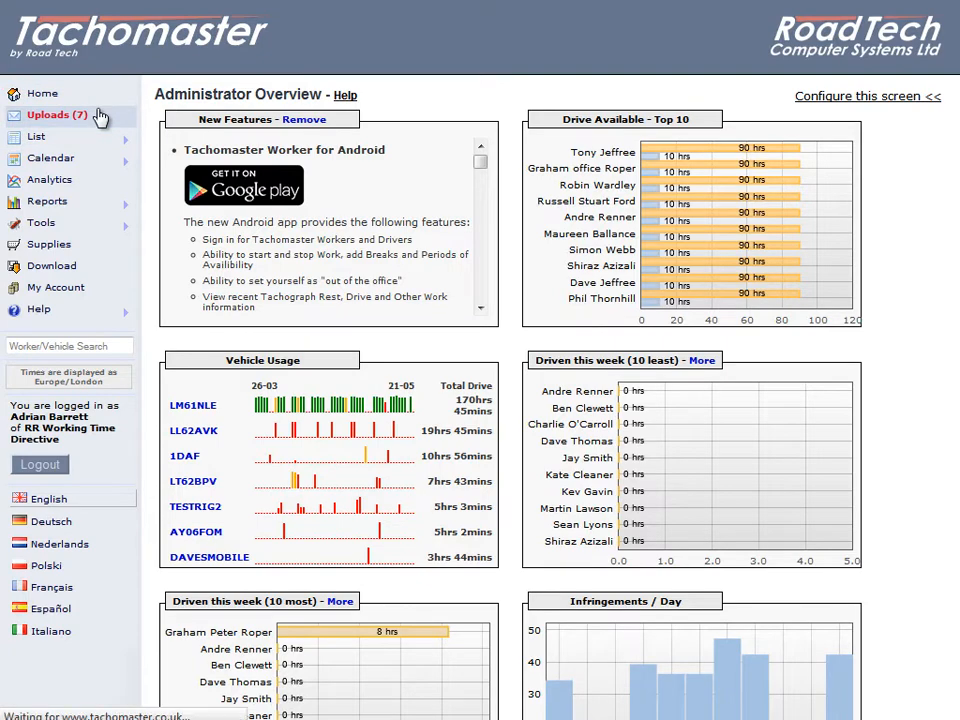
Open Uploads (7) and choose Assign Driver on the first unknown Driver Card row
left_click(57, 115)
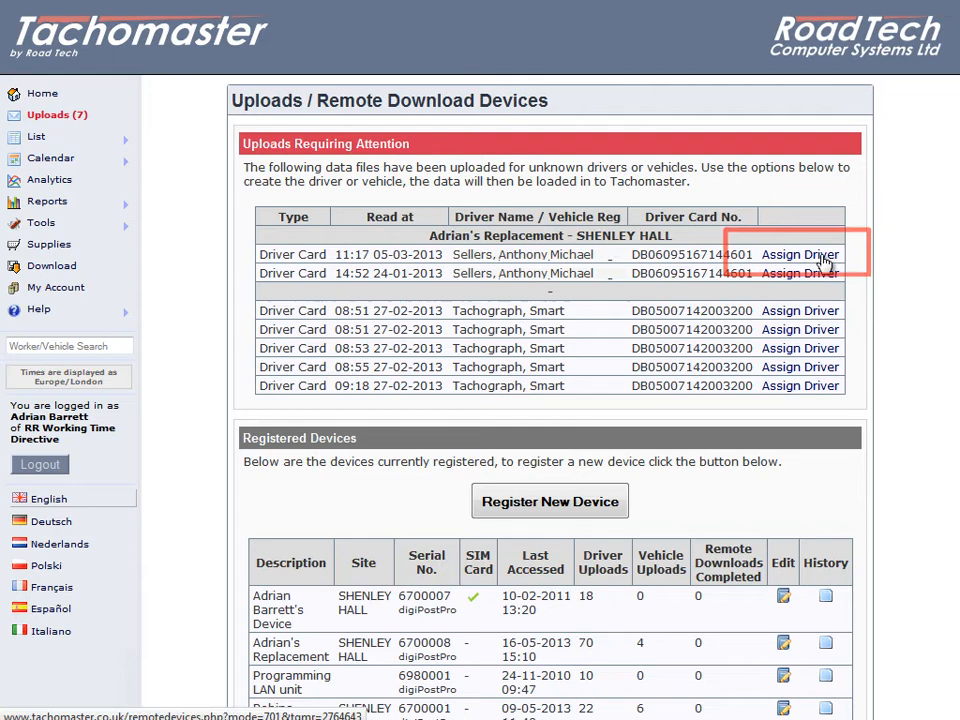
left_click(800, 254)
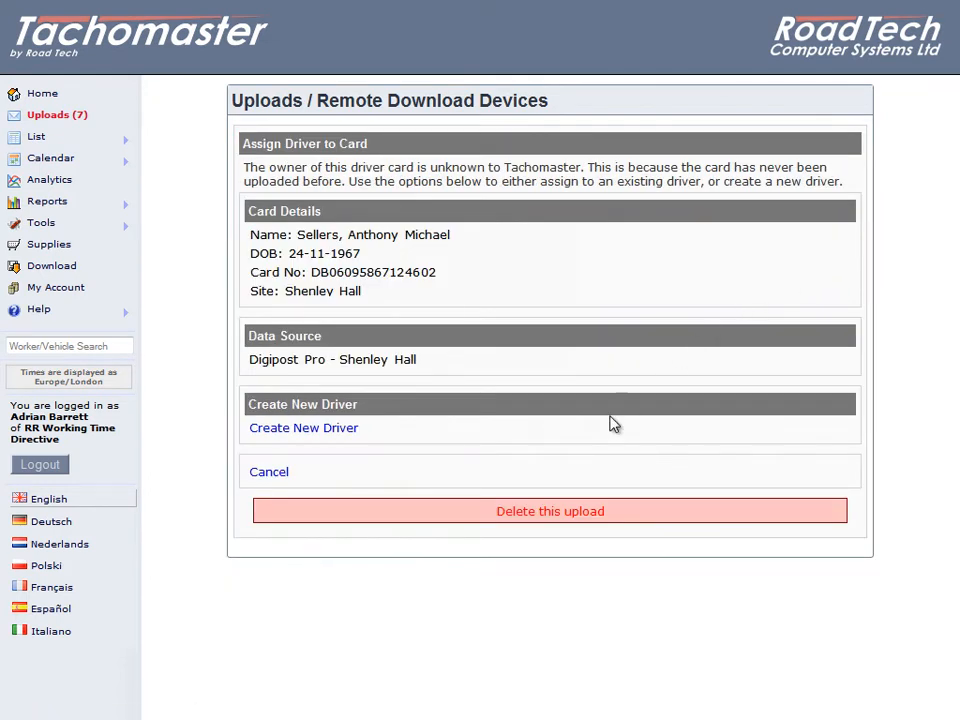
mouse_move(807, 620)
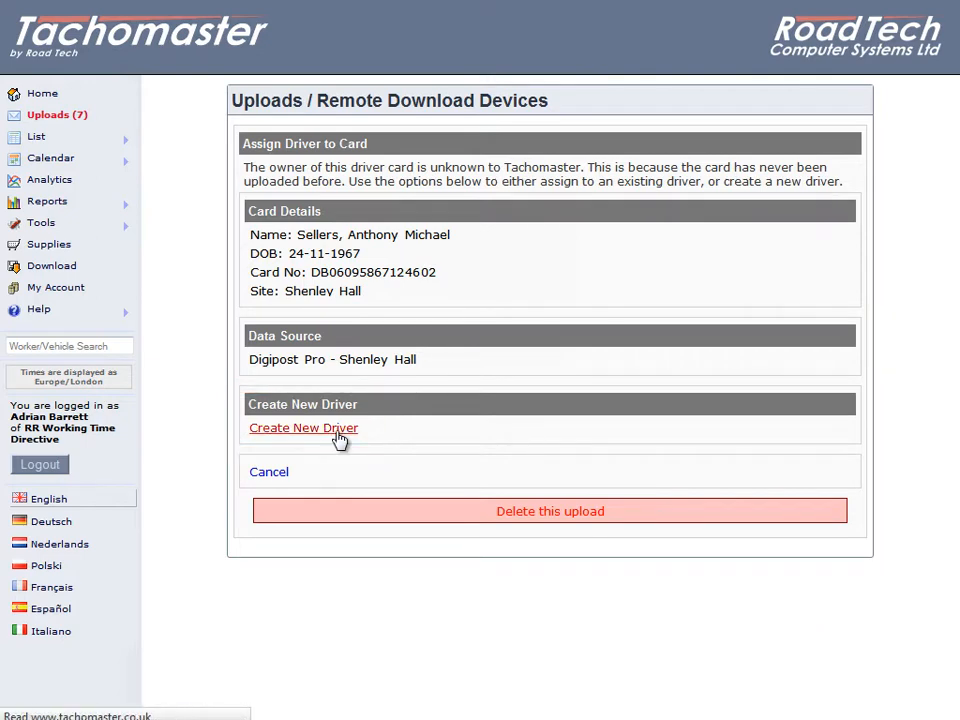
Start a new driver from this card, opening the prefilled Add New Worker form
left_click(303, 427)
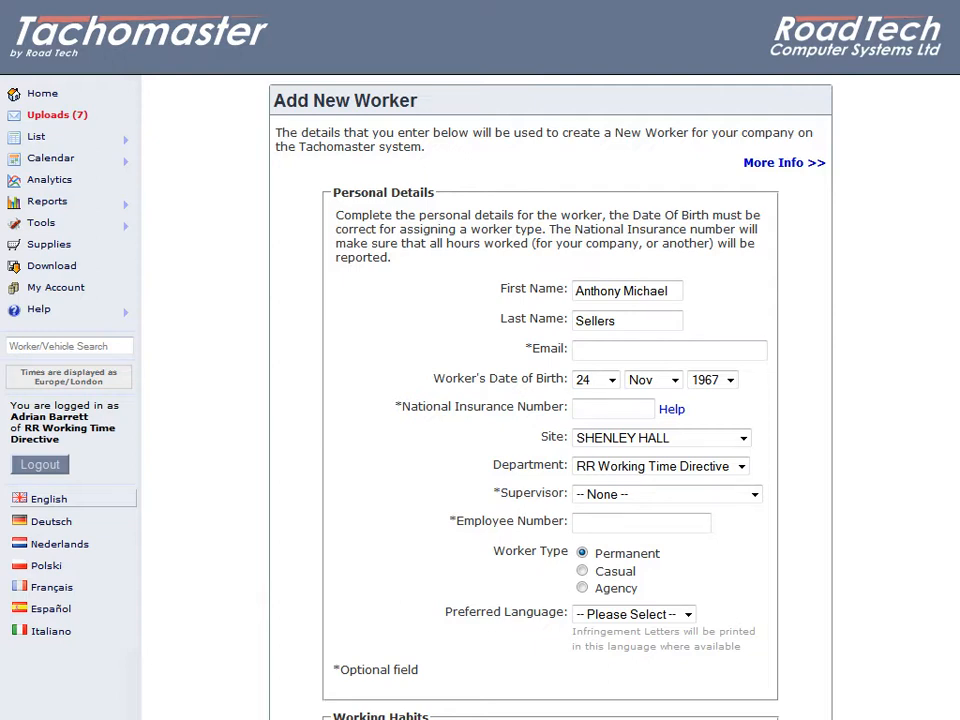
left_click(668, 348)
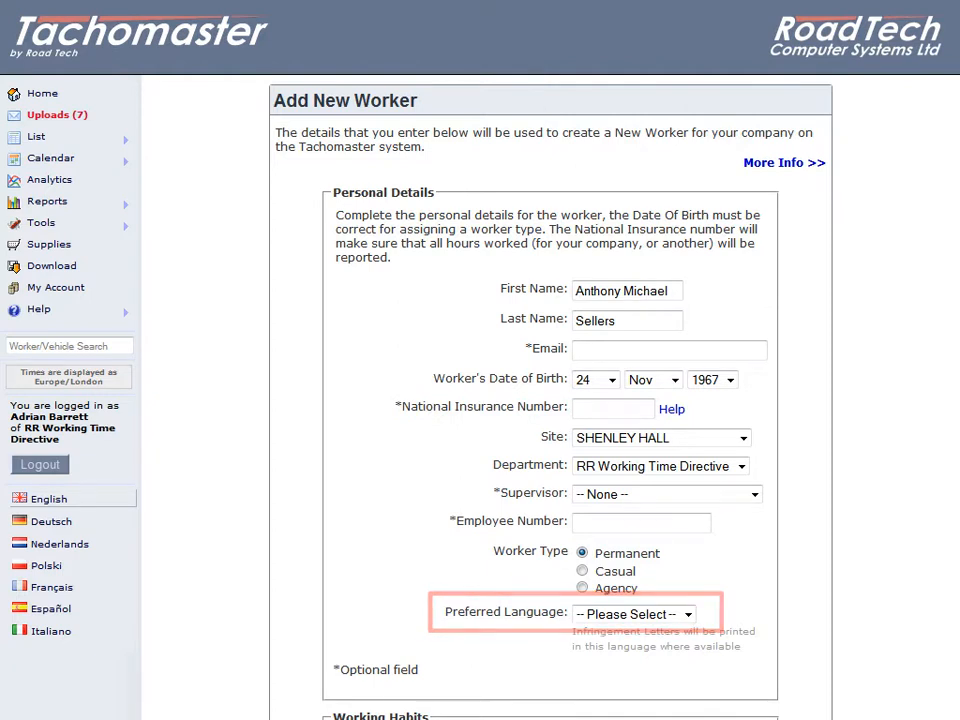
In Working Habits, mark the worker as mobile and not mainly working nights
scroll("down", 3)
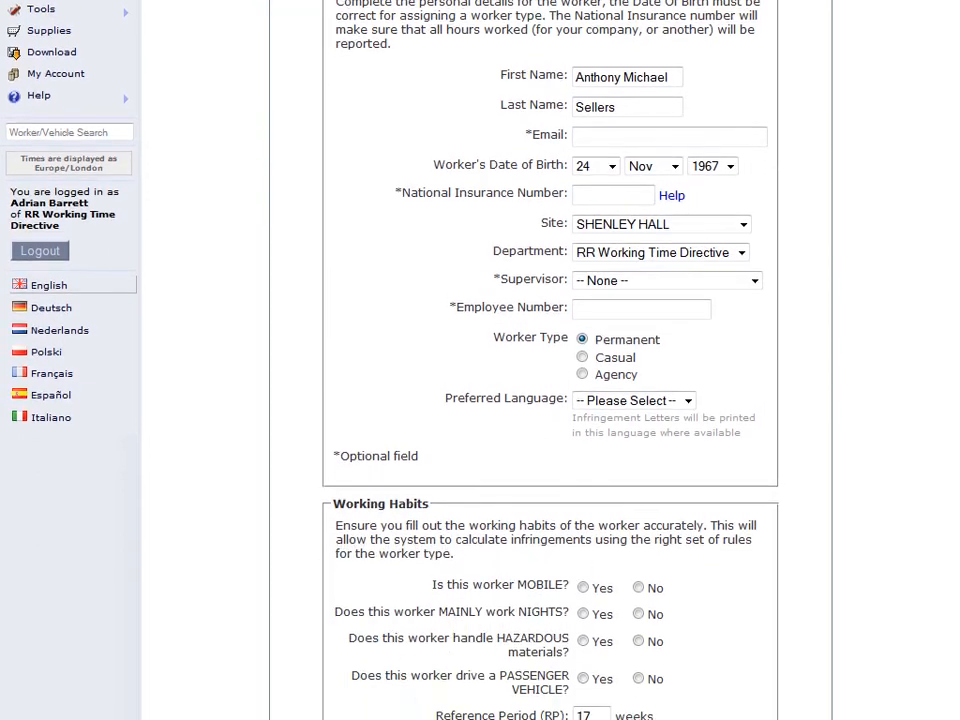
scroll("down", 3)
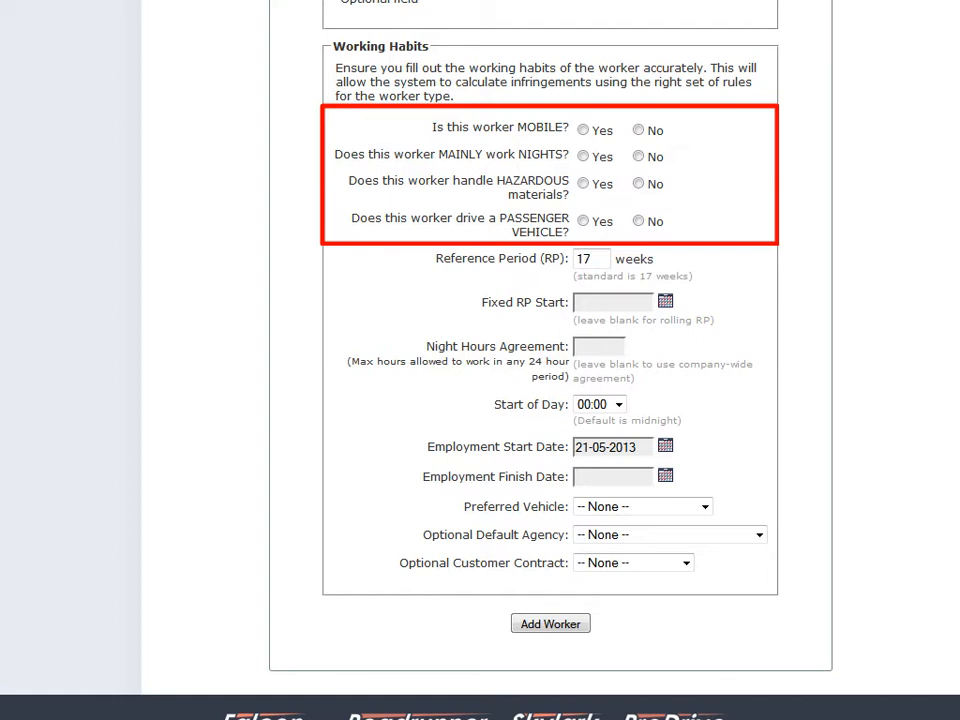
mouse_move(923, 330)
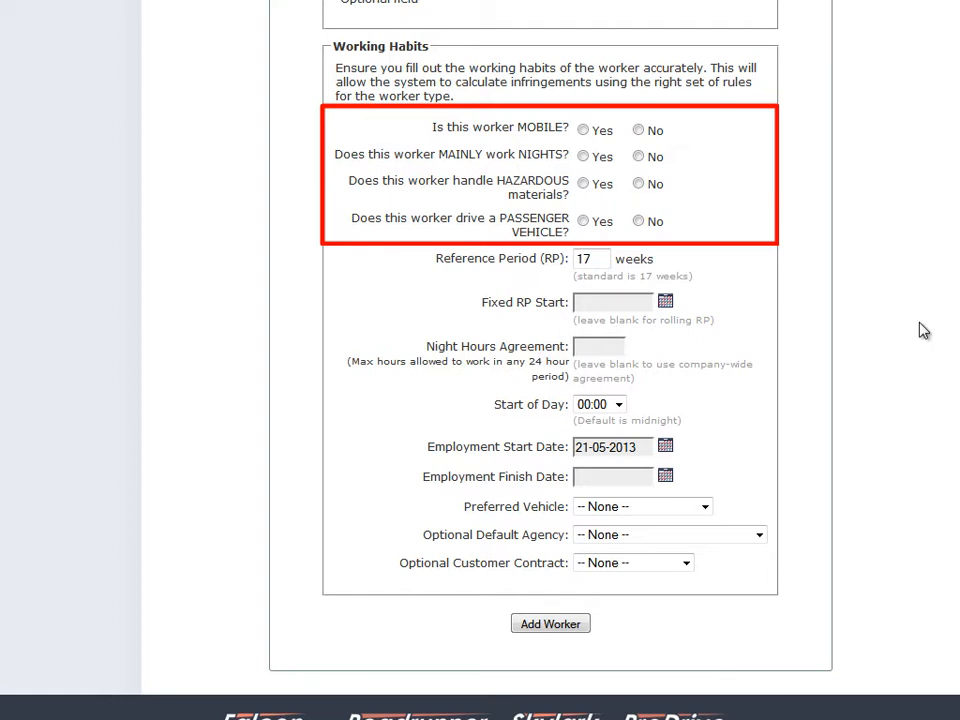
left_click(583, 128)
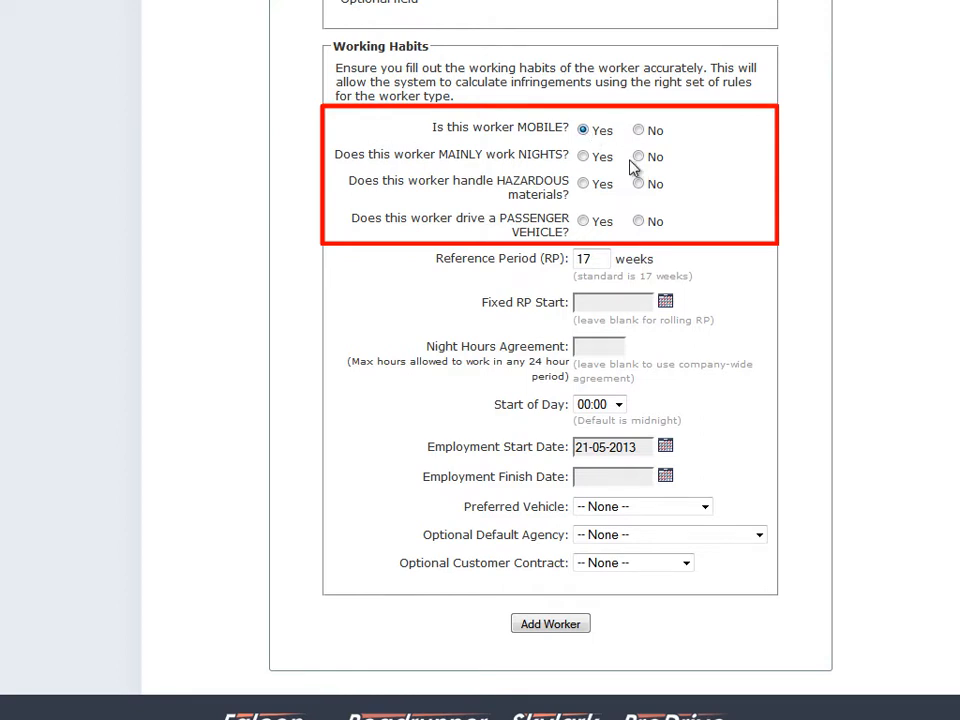
left_click(638, 156)
type("26")
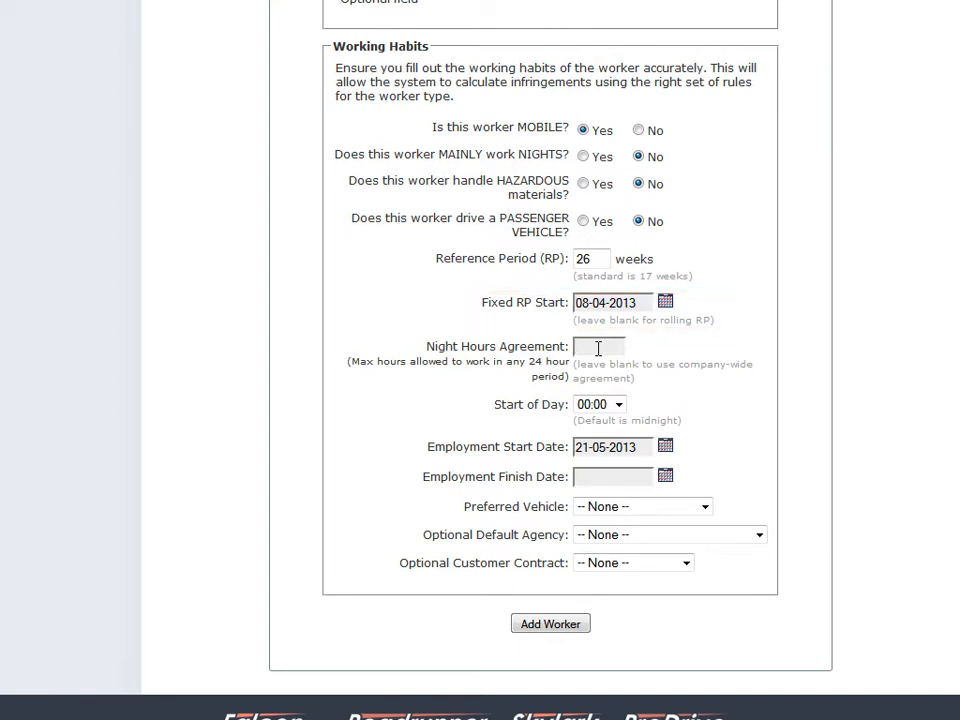
Enter 15 as the Night Hours Agreement and submit with Add Worker
type("15")
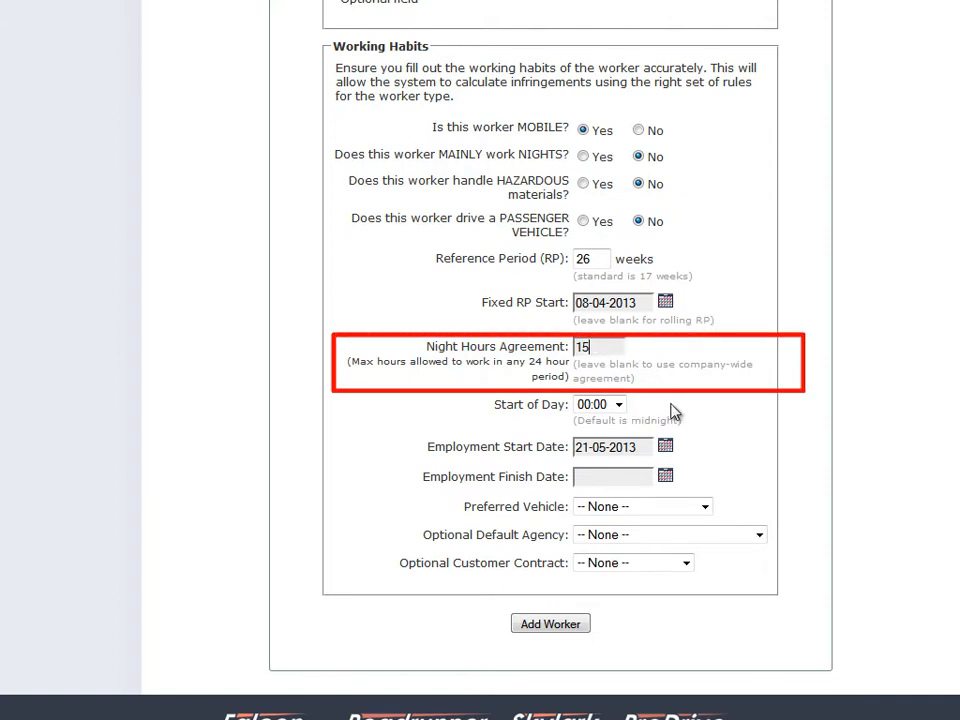
mouse_move(872, 436)
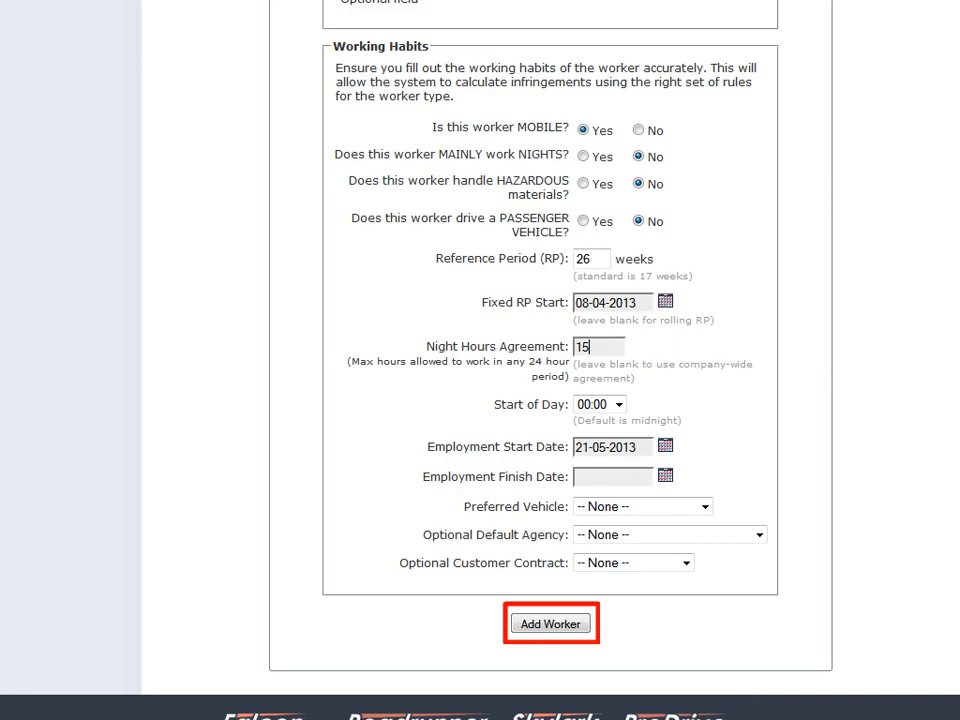
left_click(550, 623)
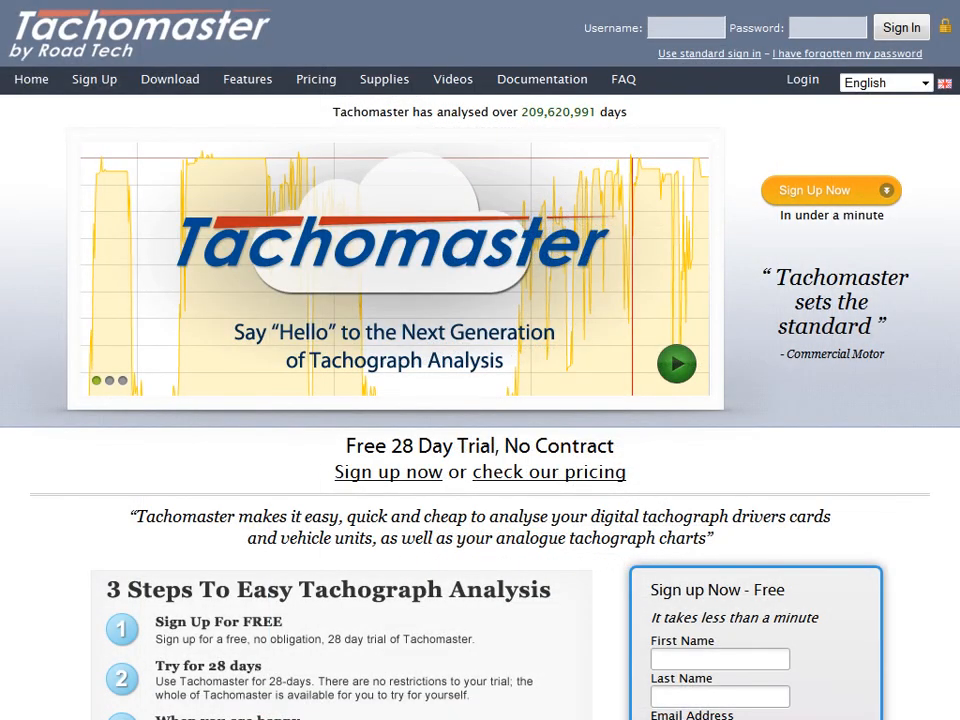